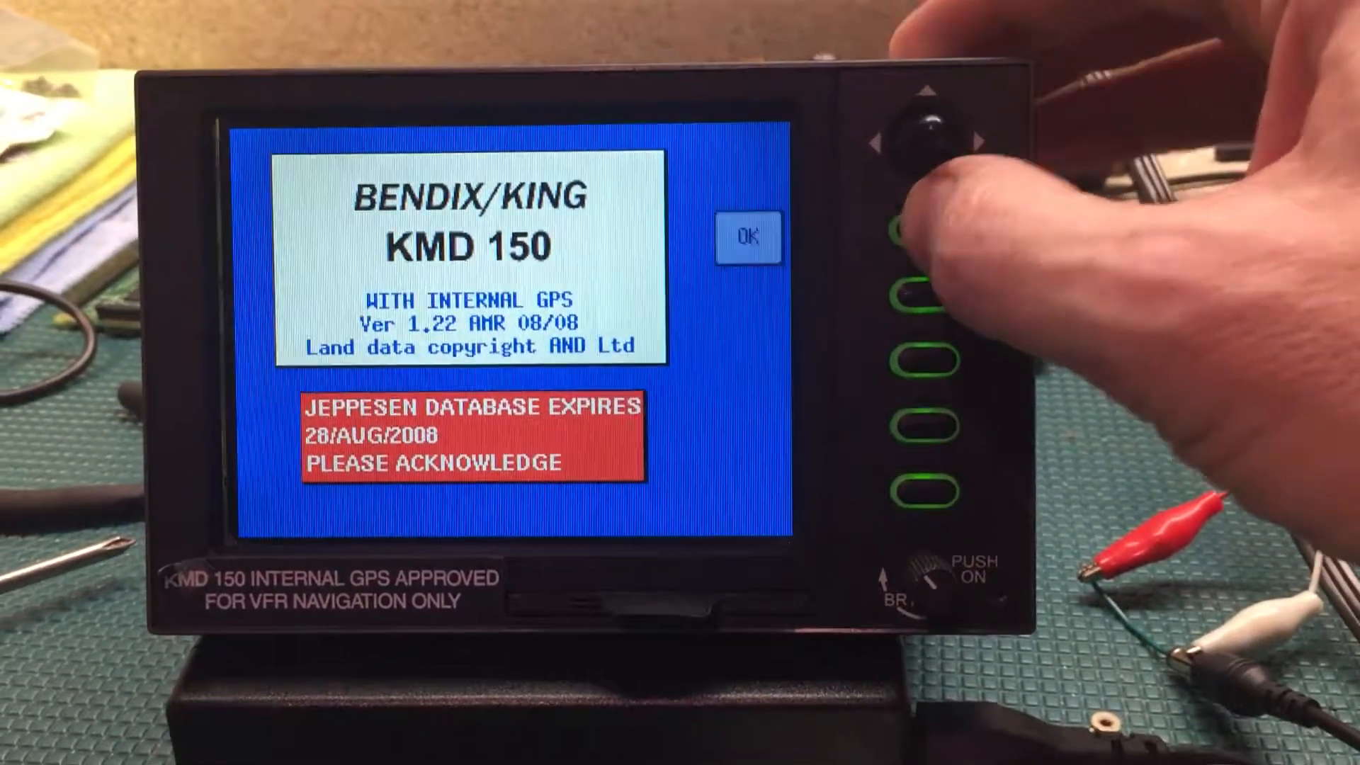
Acknowledge the expired Jeppesen database warning to reach the moving map page.
left_click(748, 235)
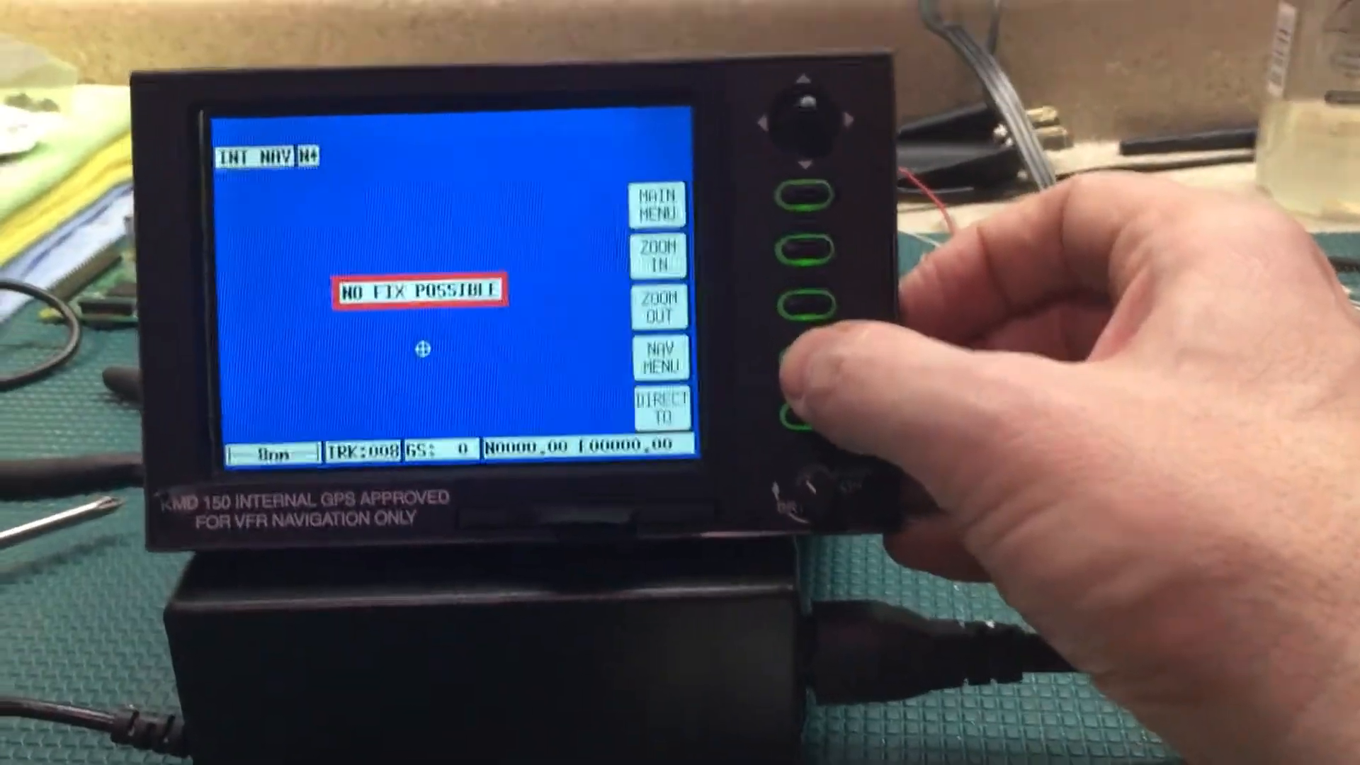
Switch from the map page to the main menu with the MAIN MENU softkey.
left_click(660, 357)
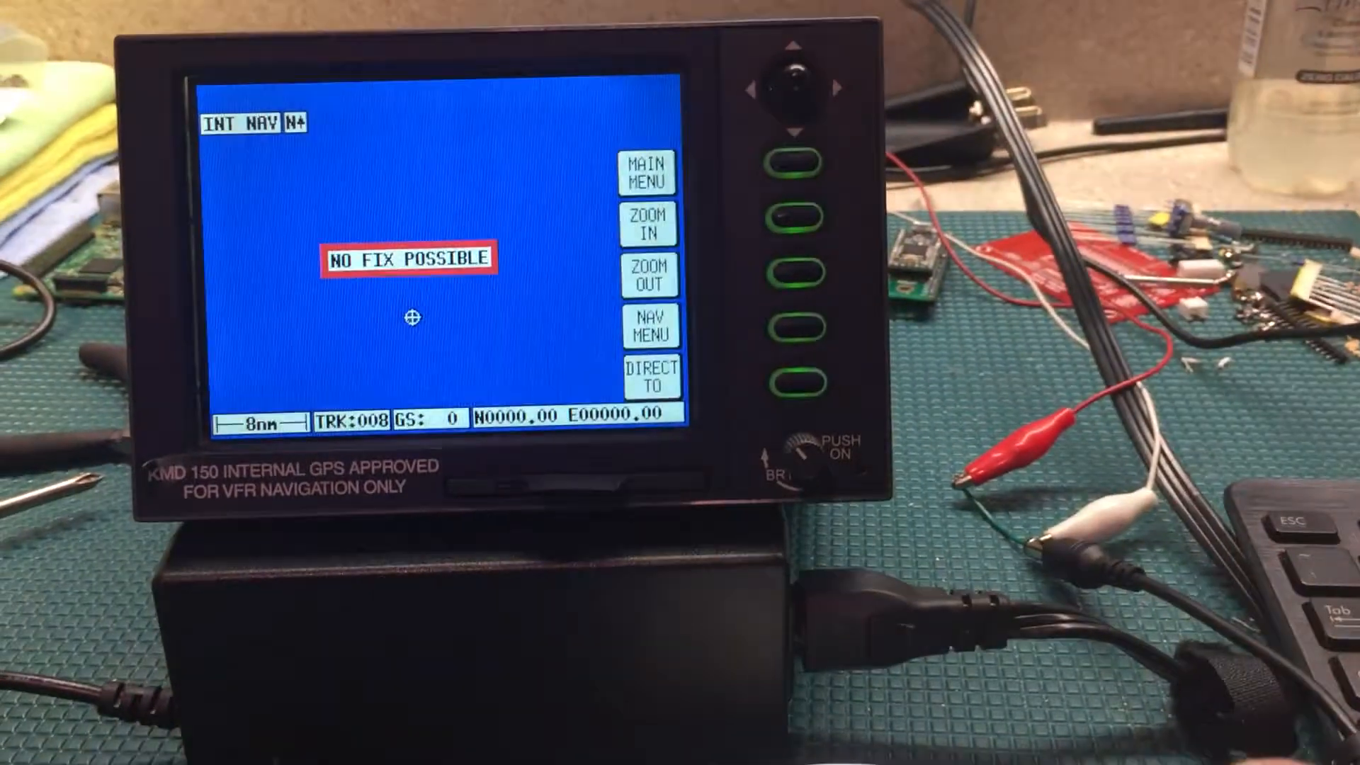
left_click(647, 170)
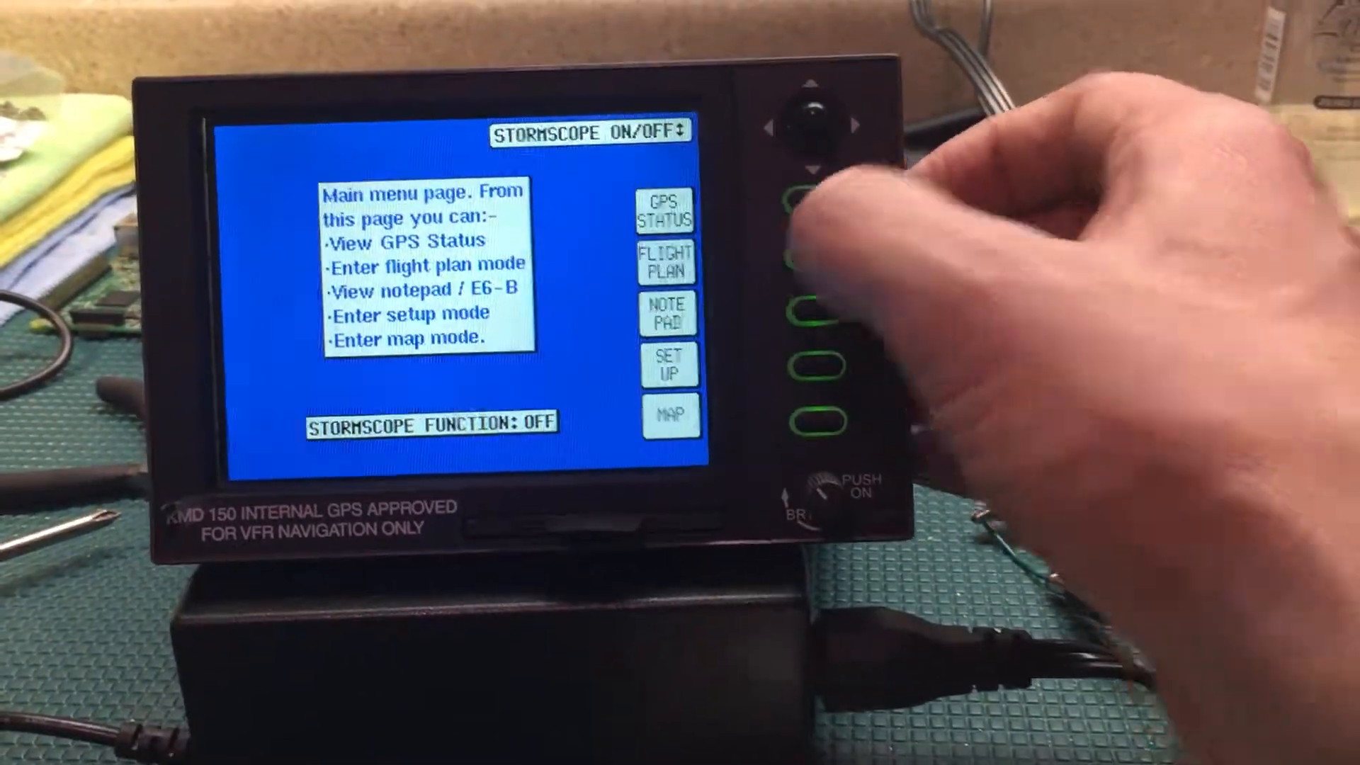
Open the Note Pad page describing loading up to 4000 characters from a PC.
left_click(810, 251)
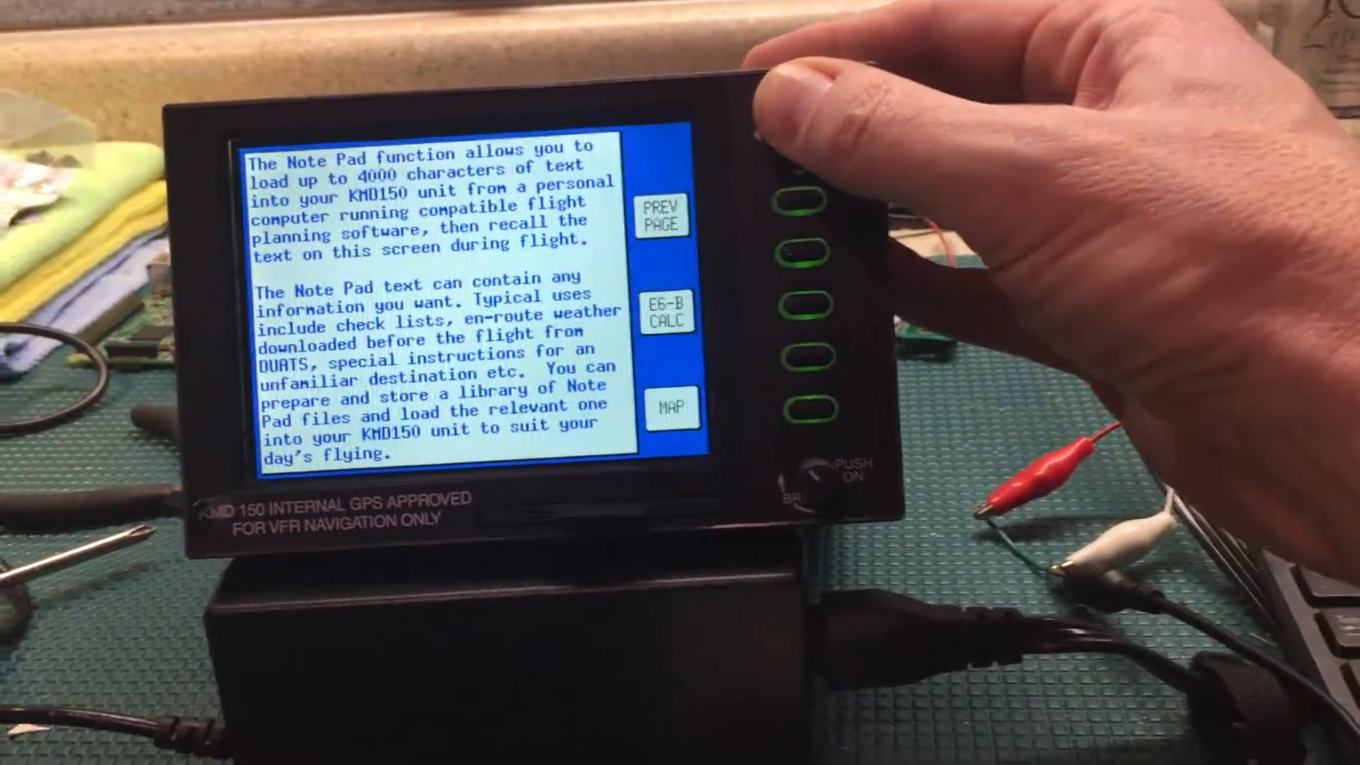
Show the trip/fuel calculator with 120 kt speed and 6.0 fuel flow.
left_click(667, 313)
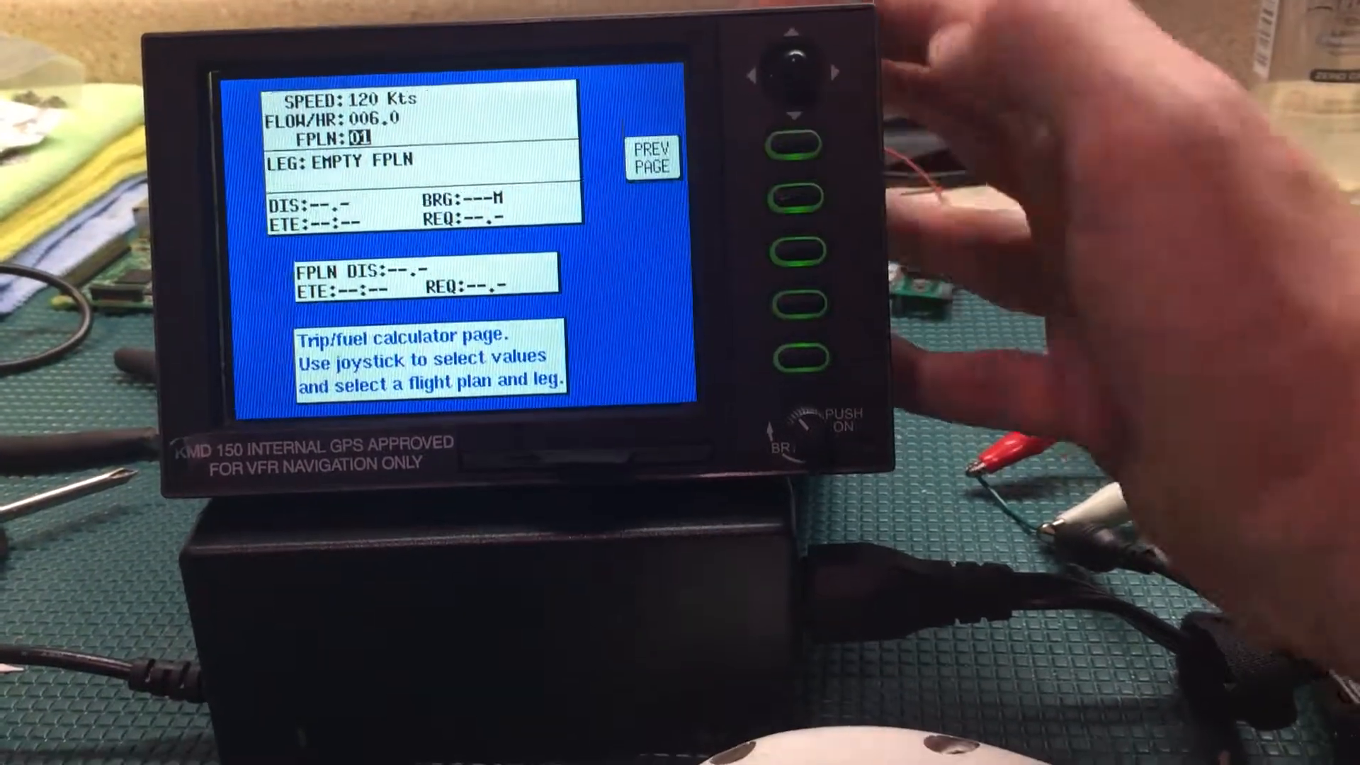
Go back to the E6-B cover page and open the TAS/WIND calculator page.
left_click(802, 304)
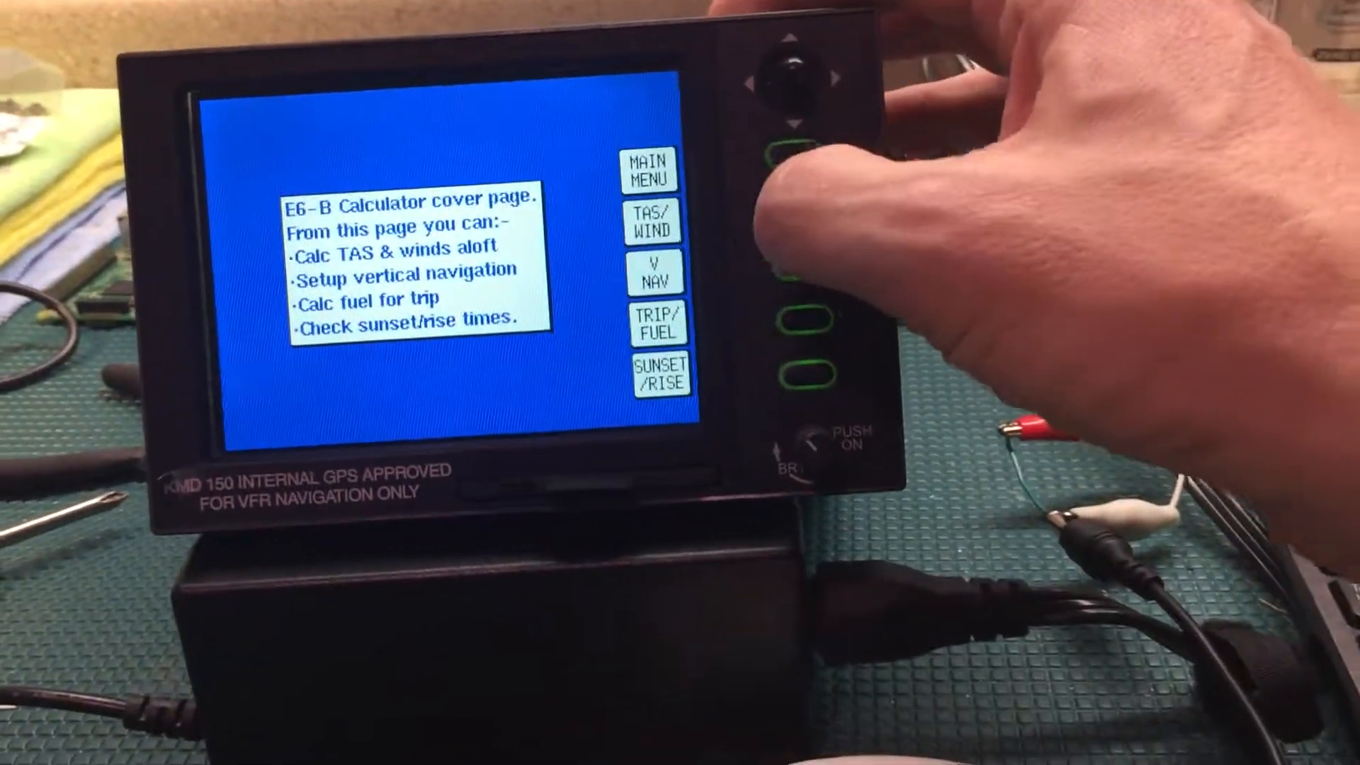
left_click(650, 220)
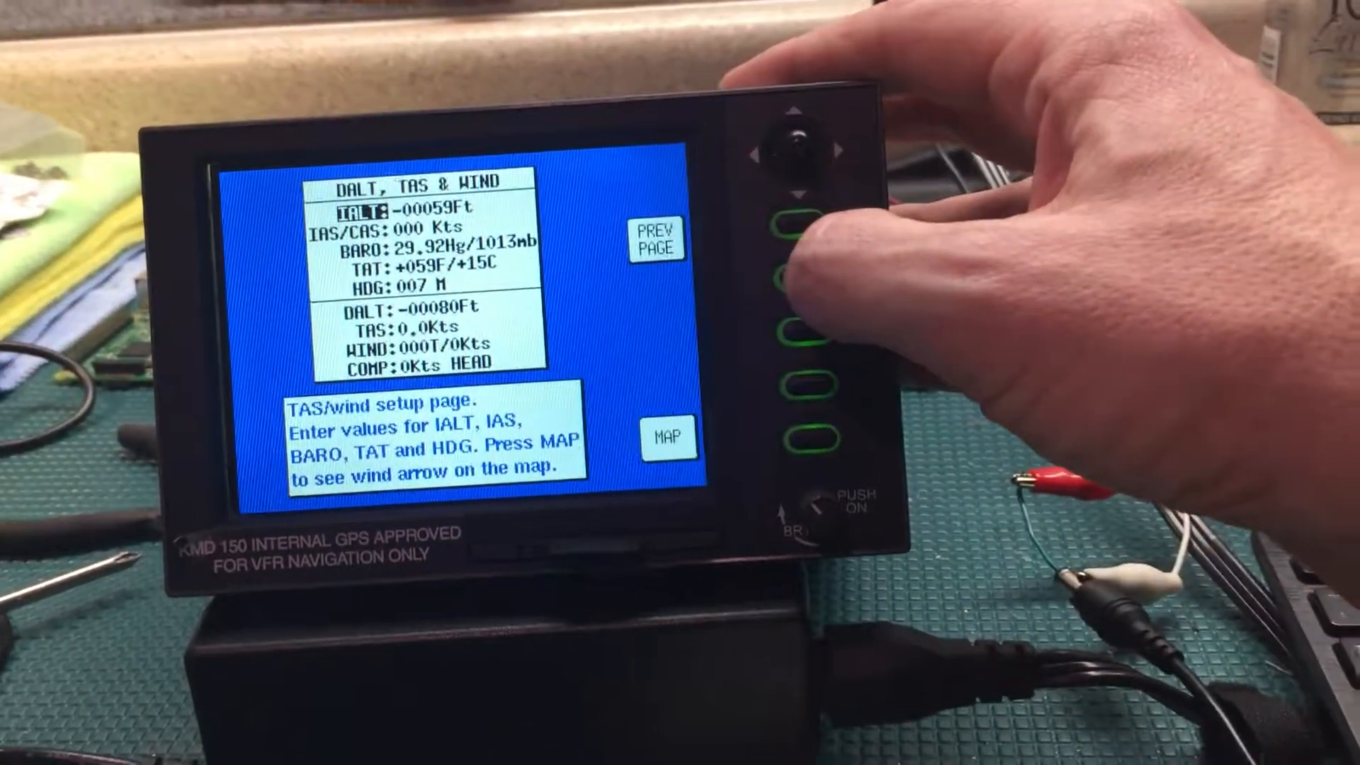